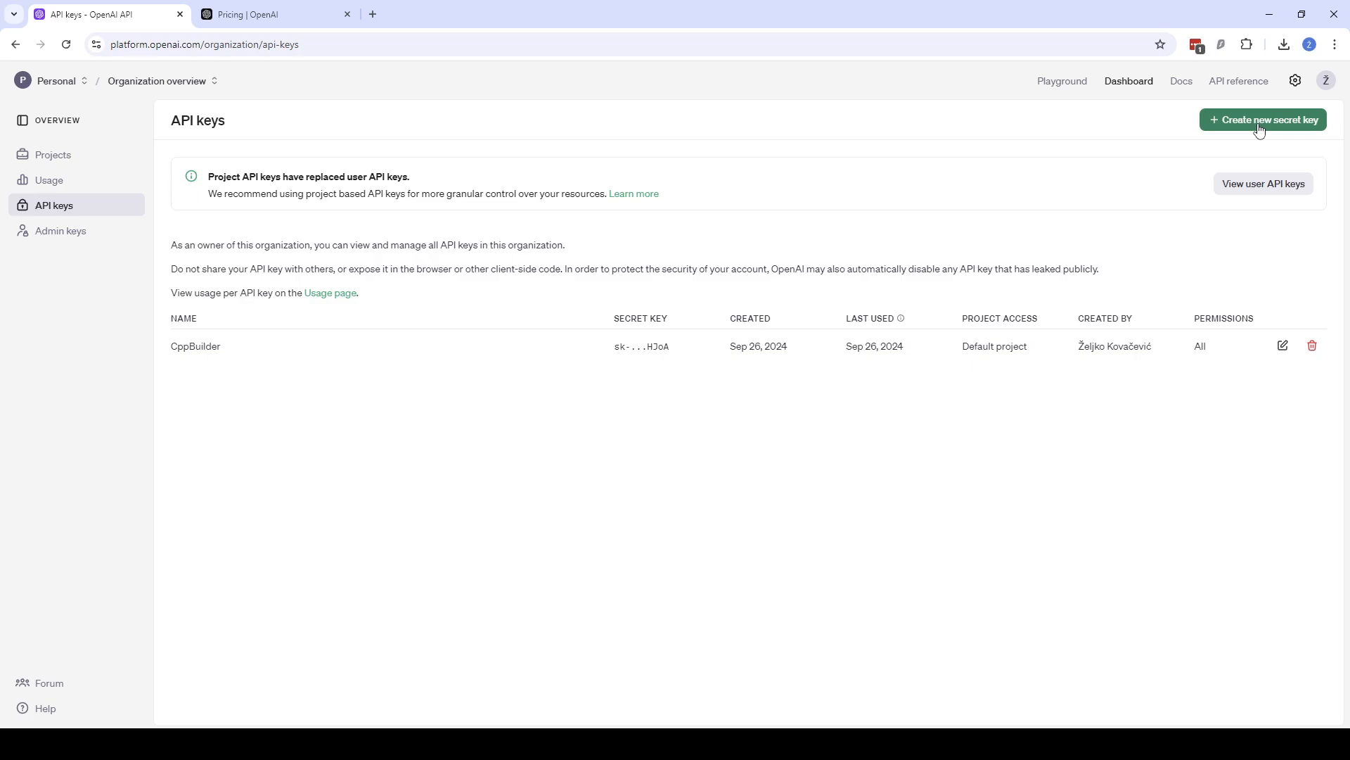
{"action": "mouse_move", "coordinate": [663, 345]}
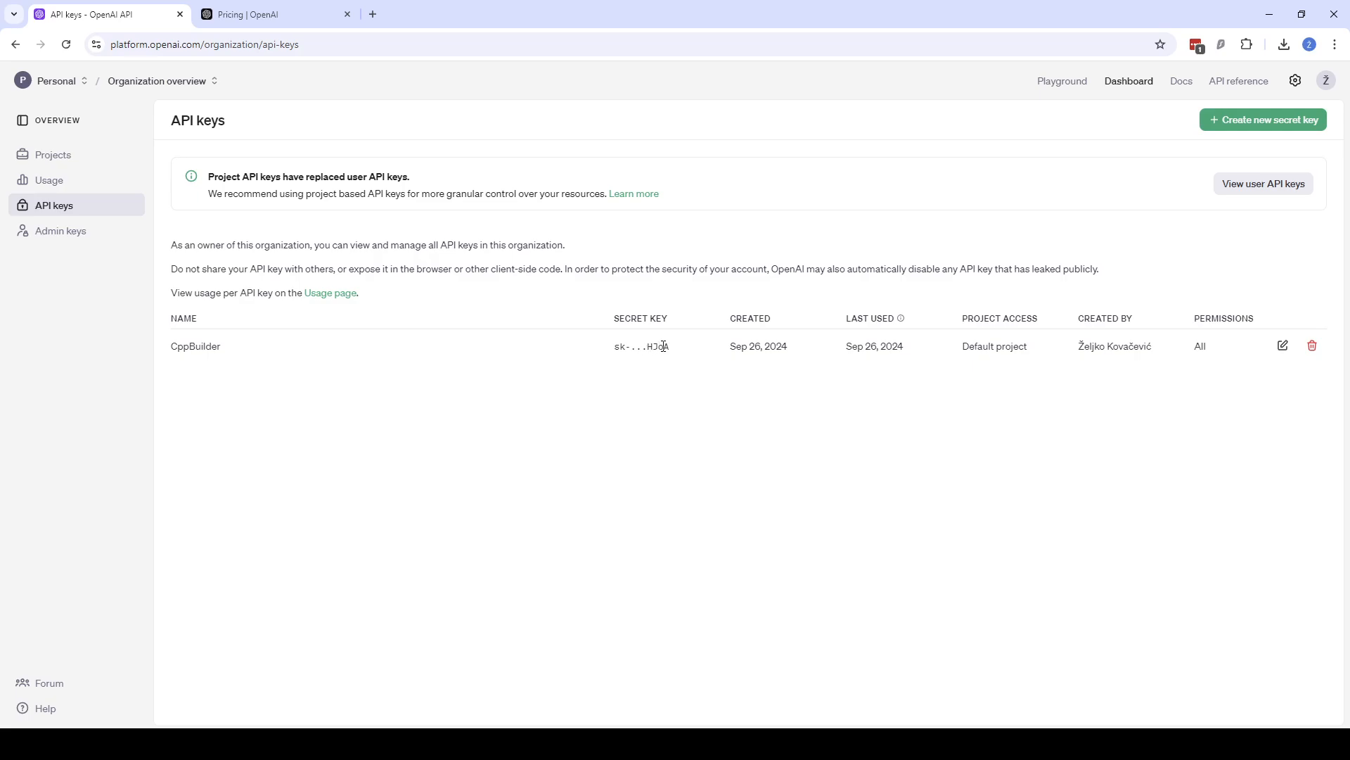
- Build Project1, then dismiss the failed compile report on the swap call and undeclared swapped
{"action": "left_click", "coordinate": [49, 180]}
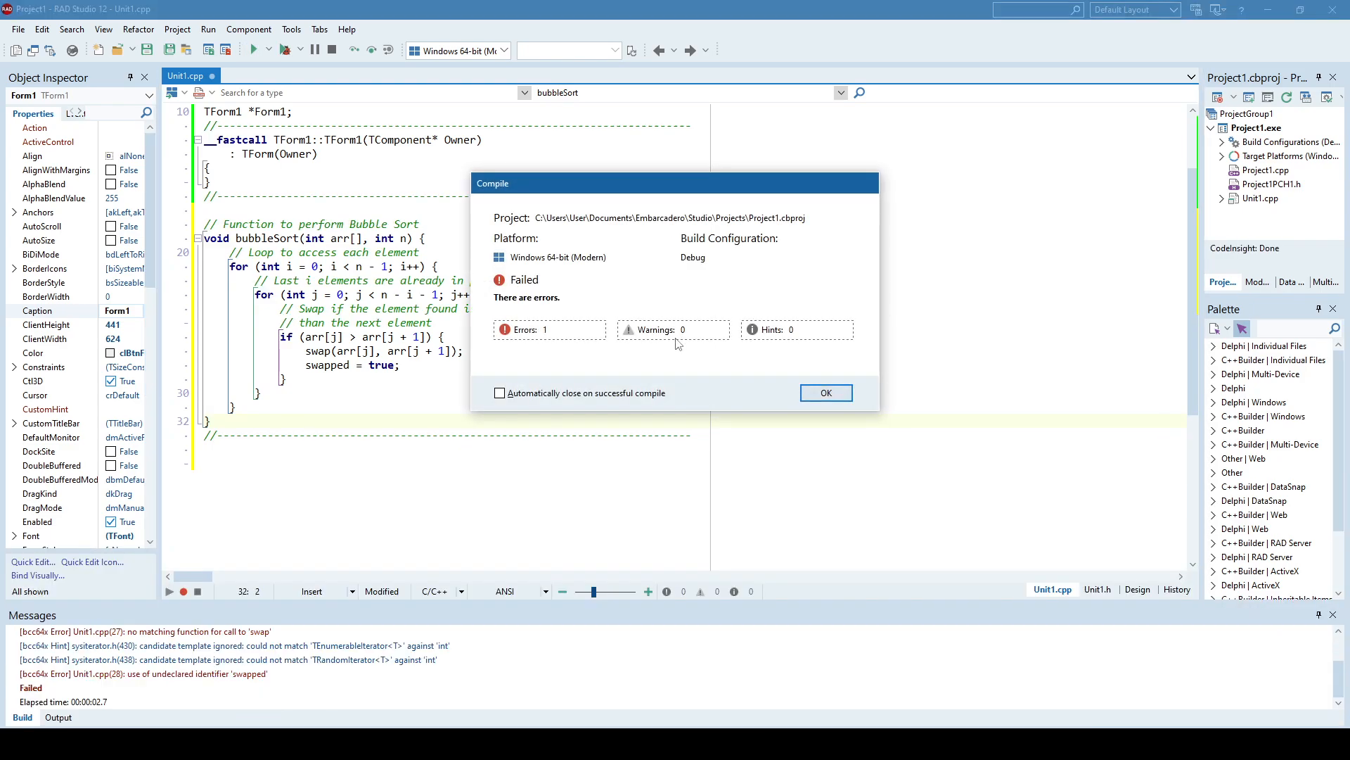
{"action": "left_click", "coordinate": [824, 392]}
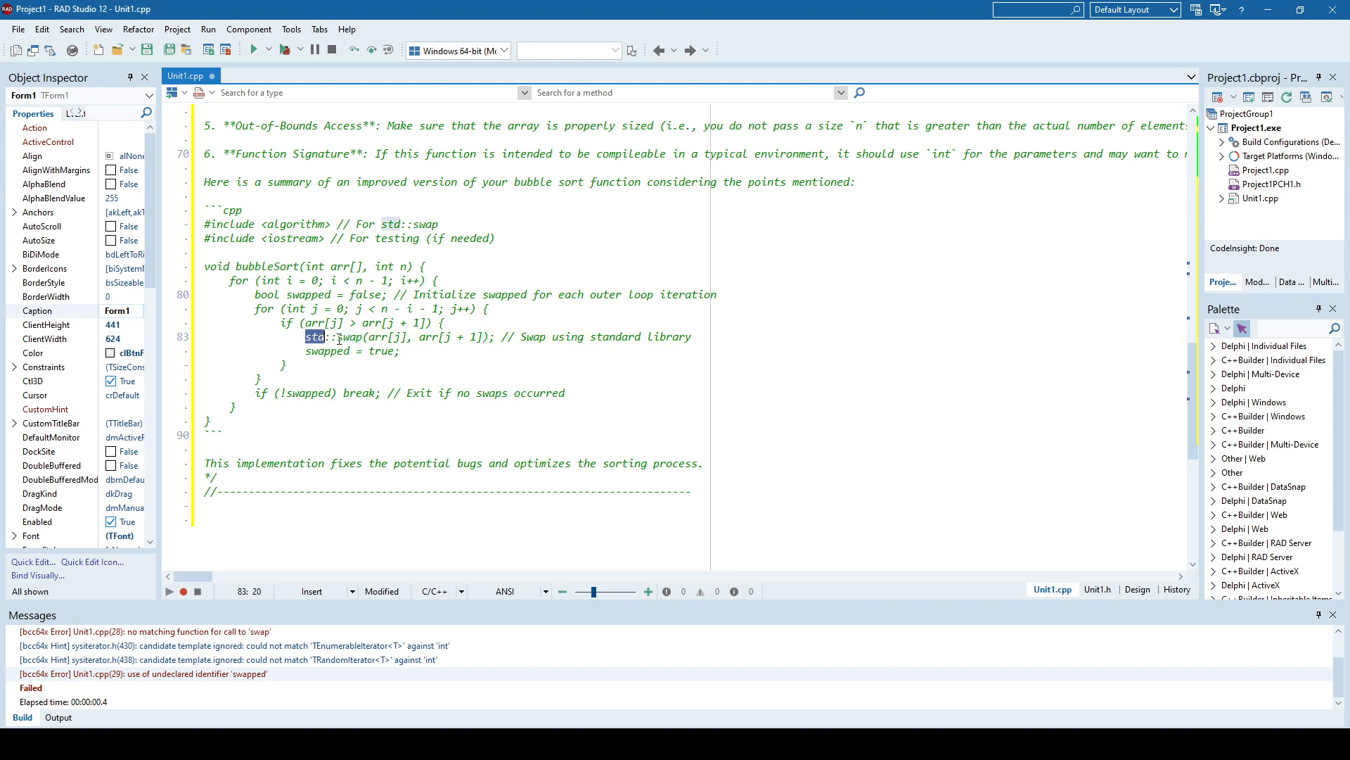
- Scroll up to the bubbleSort function to insert the Find Bugs report below it
{"action": "scroll", "scroll_direction": "up", "scroll_amount": 3}
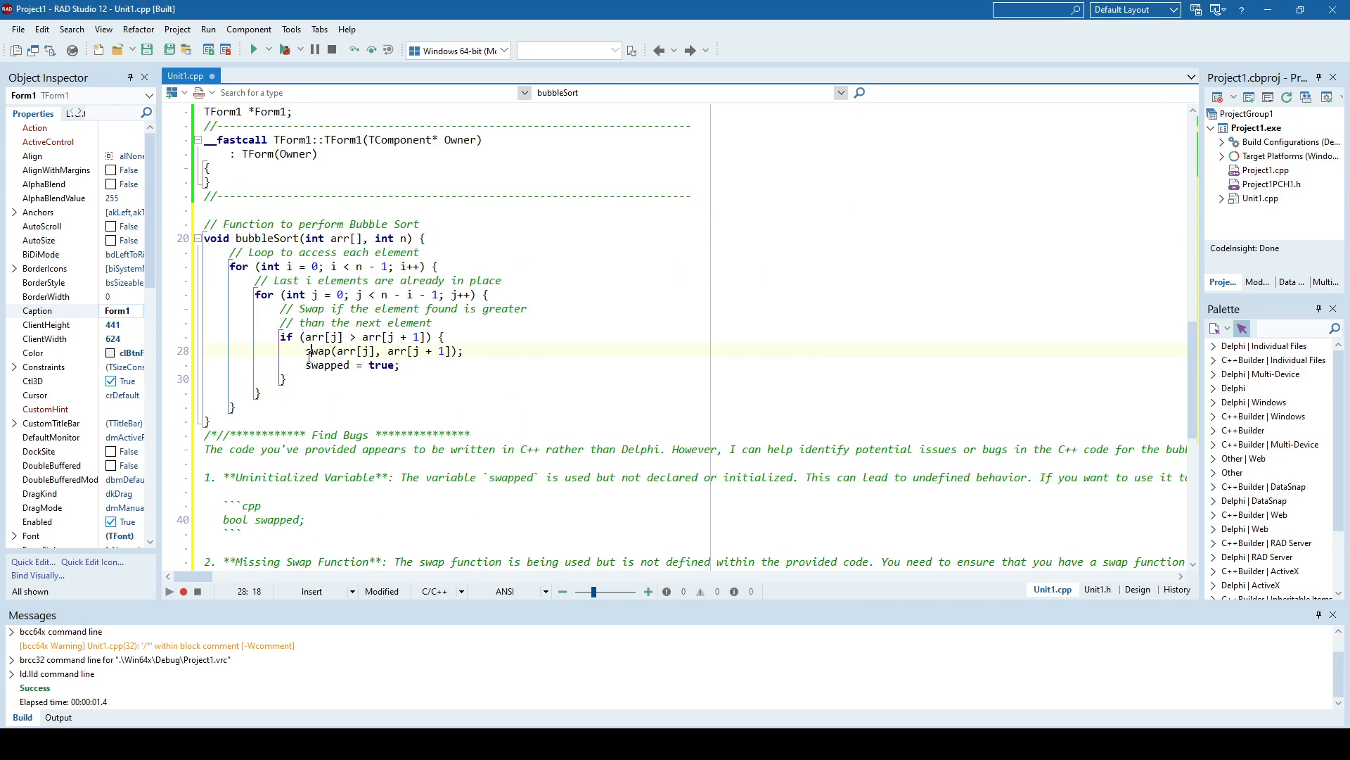
- Scroll down below bubbleSort to the inserted Explain Code comment on Bubble Sort
{"action": "scroll", "scroll_direction": "down", "scroll_amount": 3}
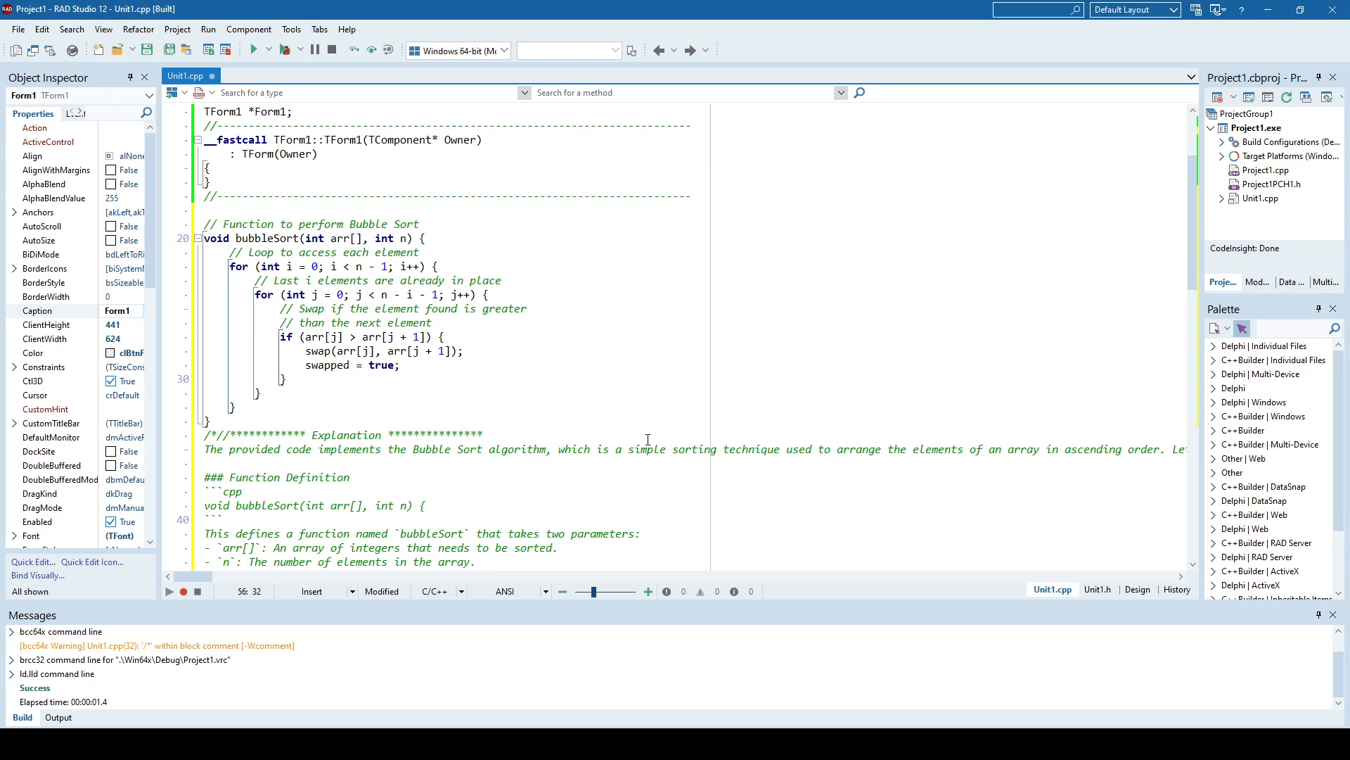
{"action": "scroll", "scroll_direction": "down", "scroll_amount": 3}
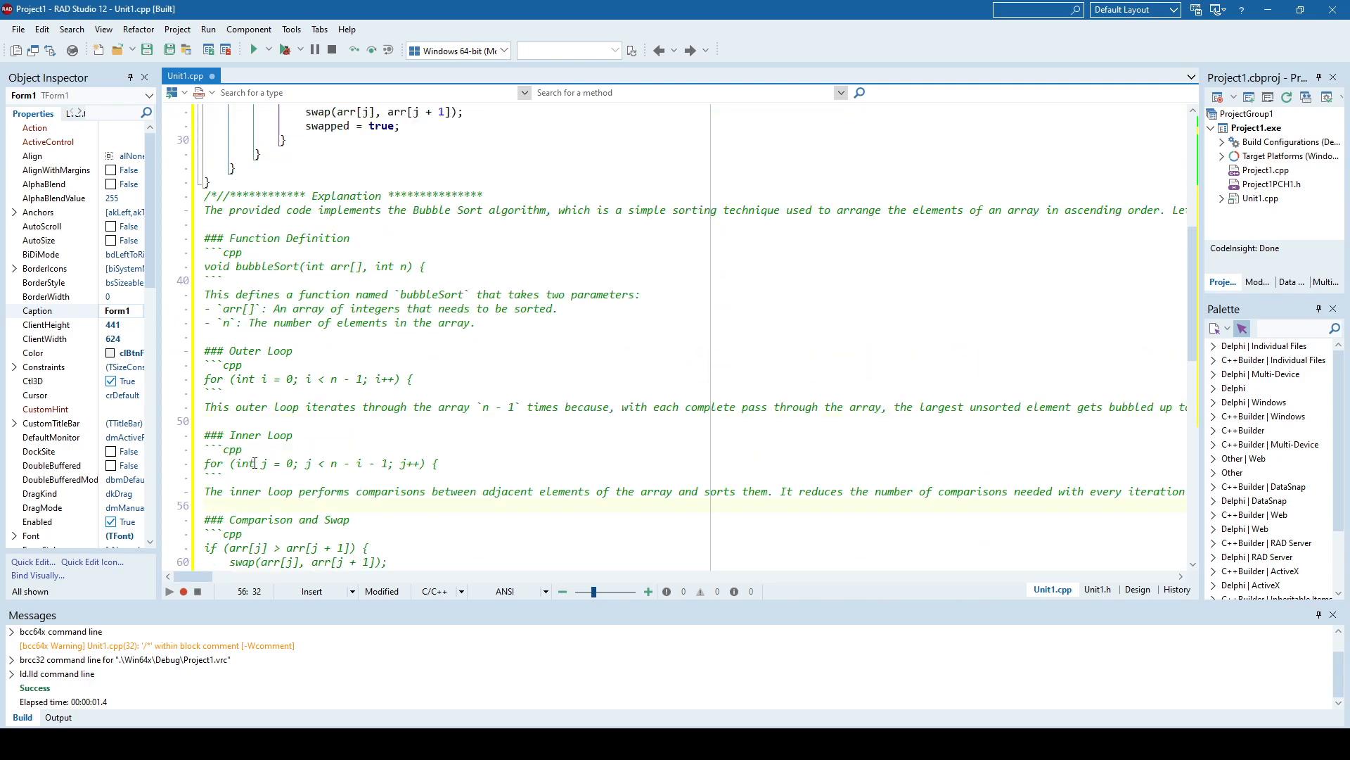
{"action": "scroll", "scroll_direction": "up", "scroll_amount": 3}
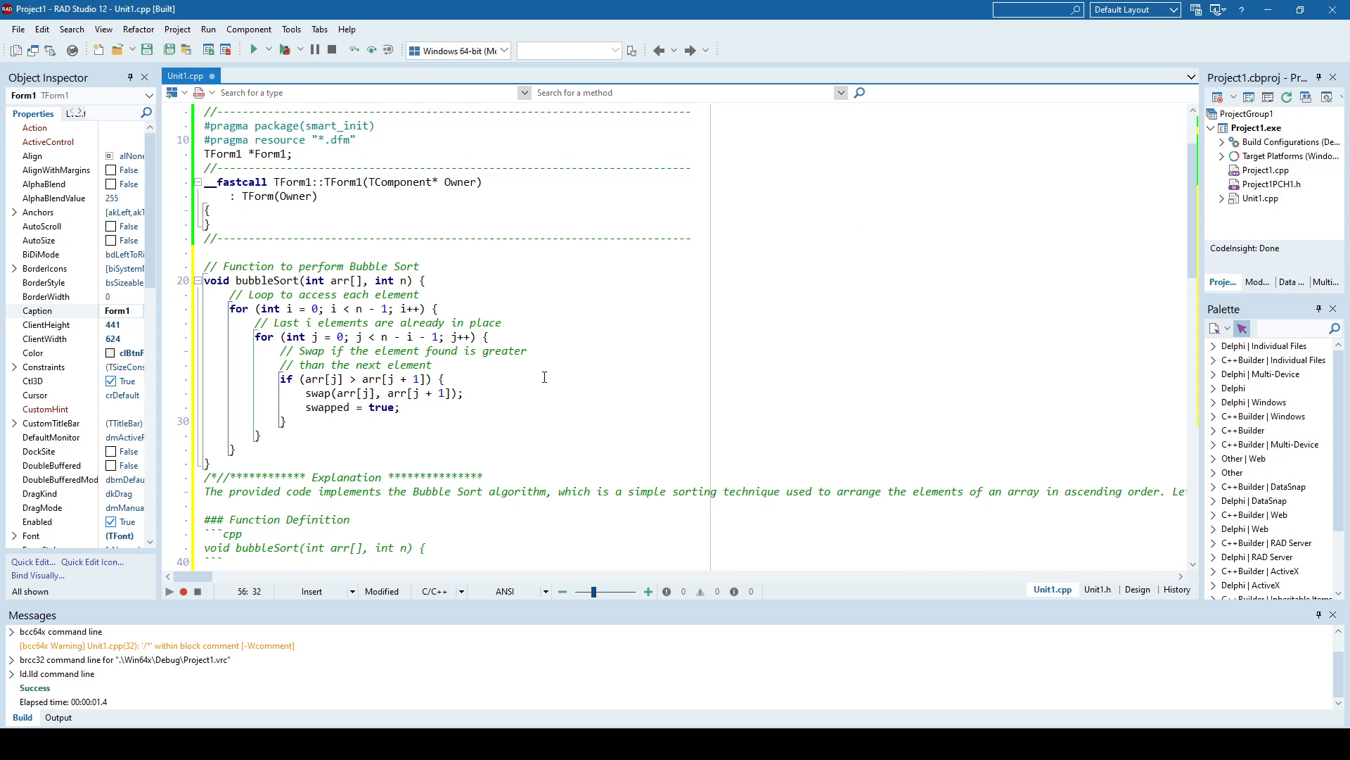